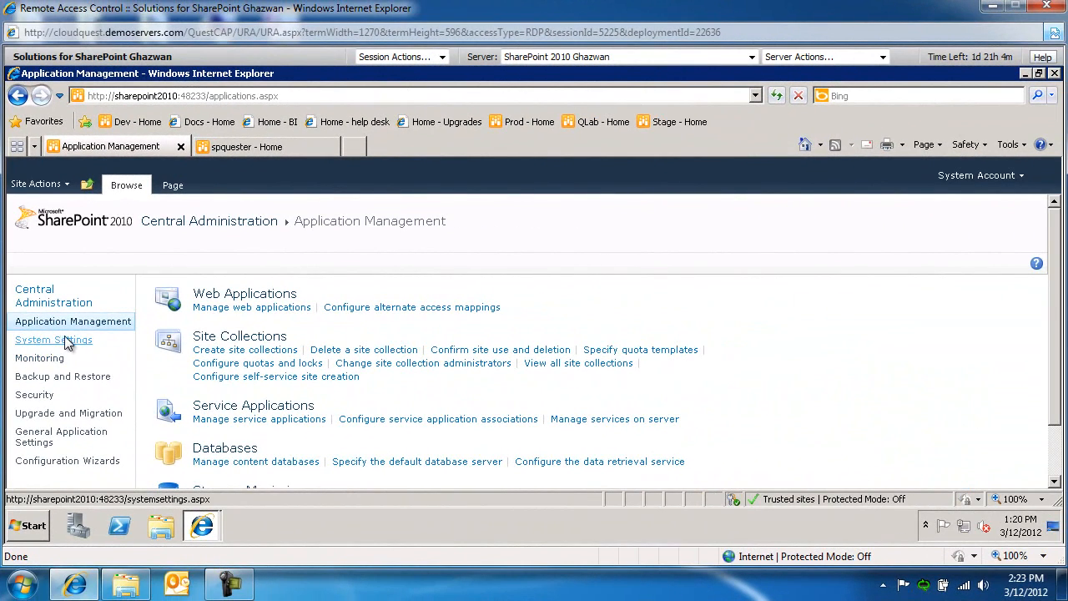
- Look at the services on the server under System Settings, then return to Application Management
click(54, 341)
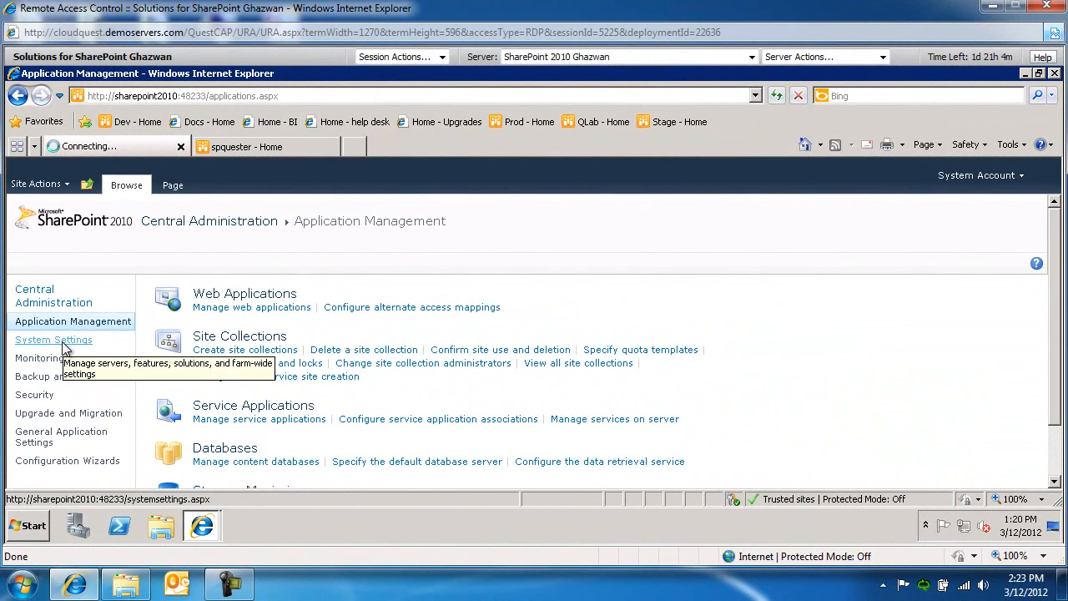
click(54, 341)
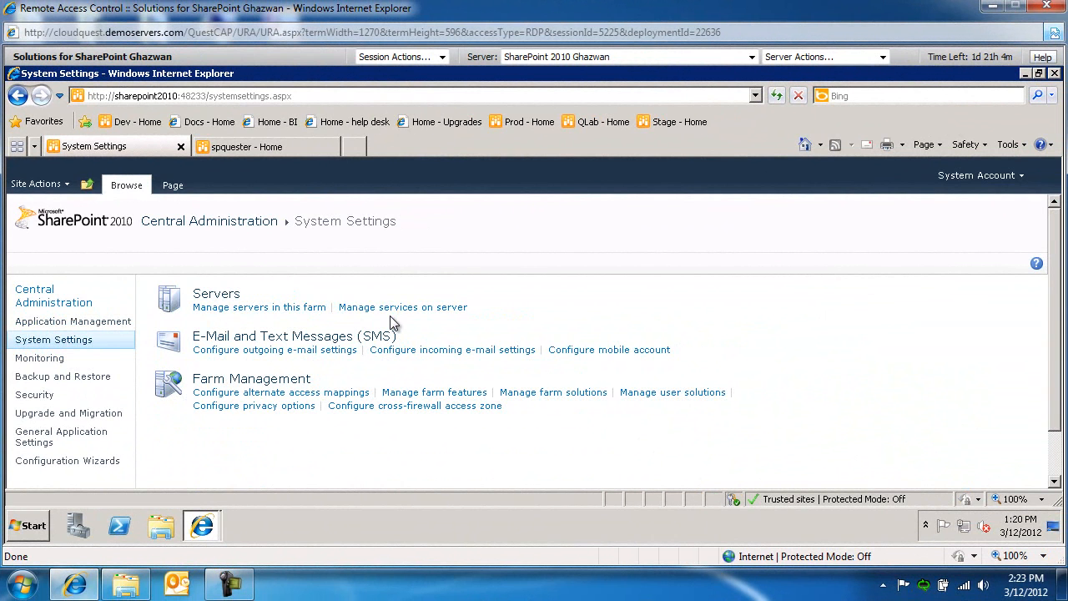
click(403, 307)
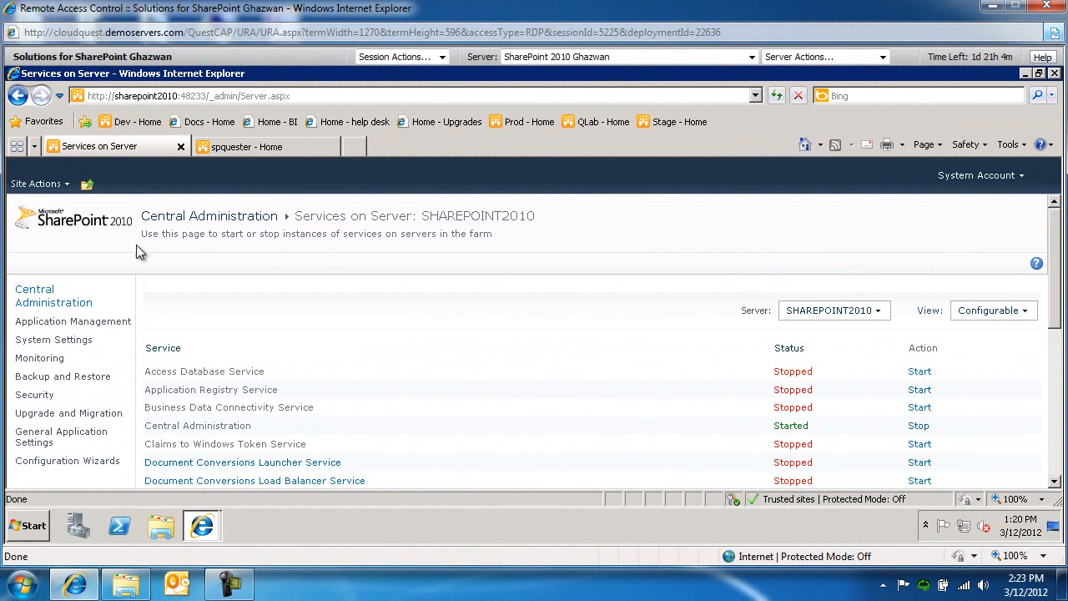
click(74, 321)
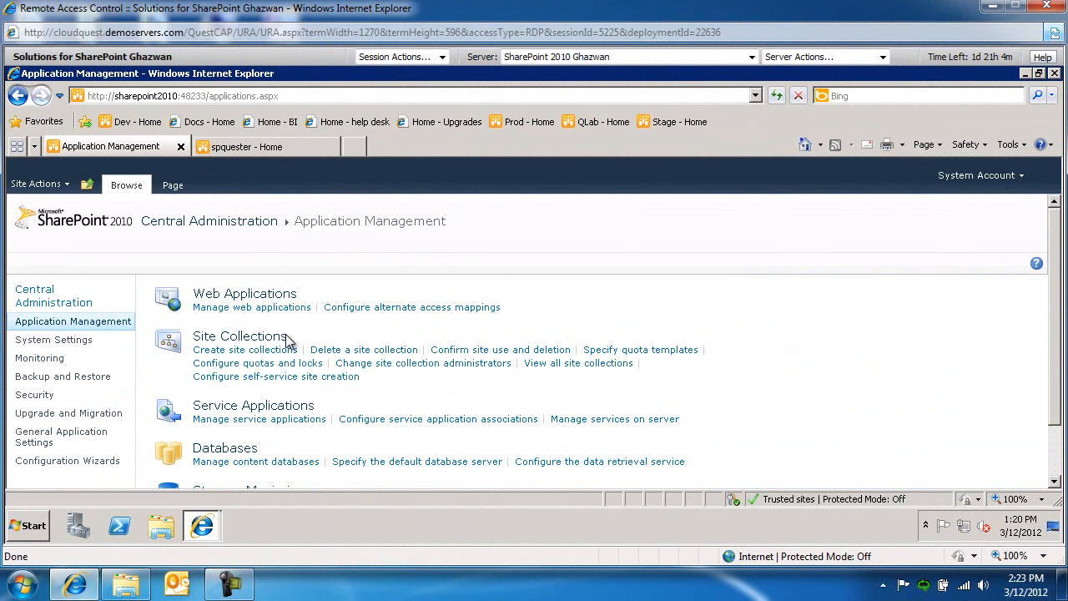
- Start a new site collection titled SharePointQuester with URL name SharePointQuester
click(240, 349)
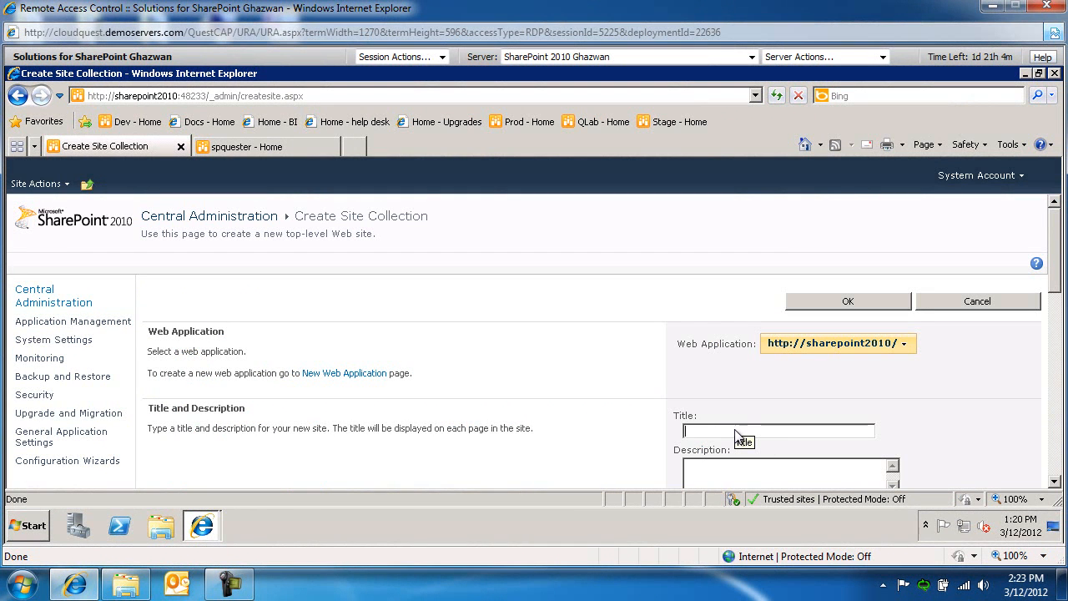
text(SharePoint Queste)
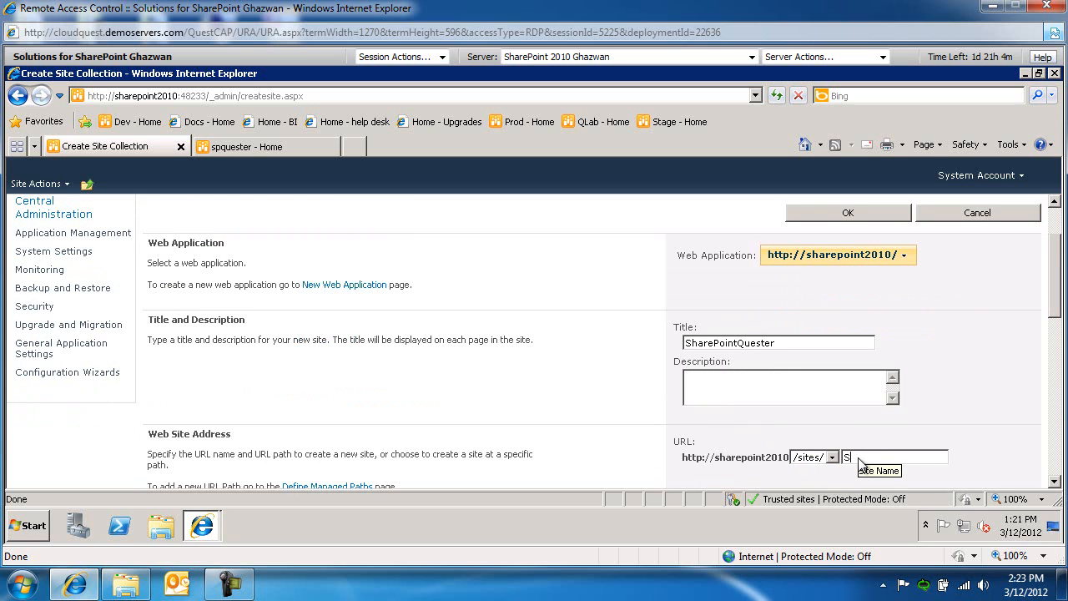
text(harePointQuester)
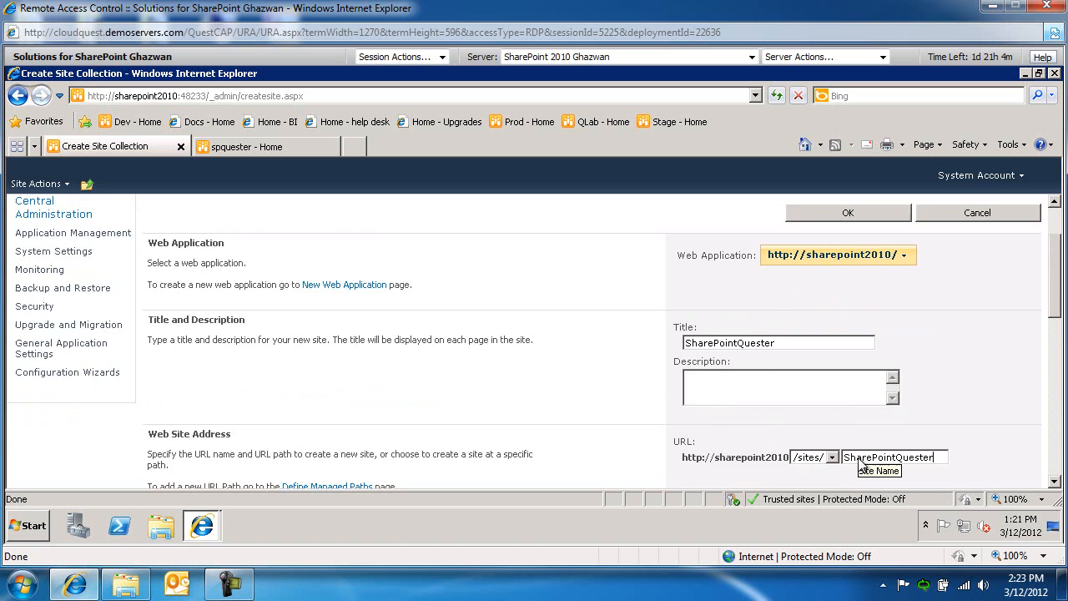
scroll(down, 3)
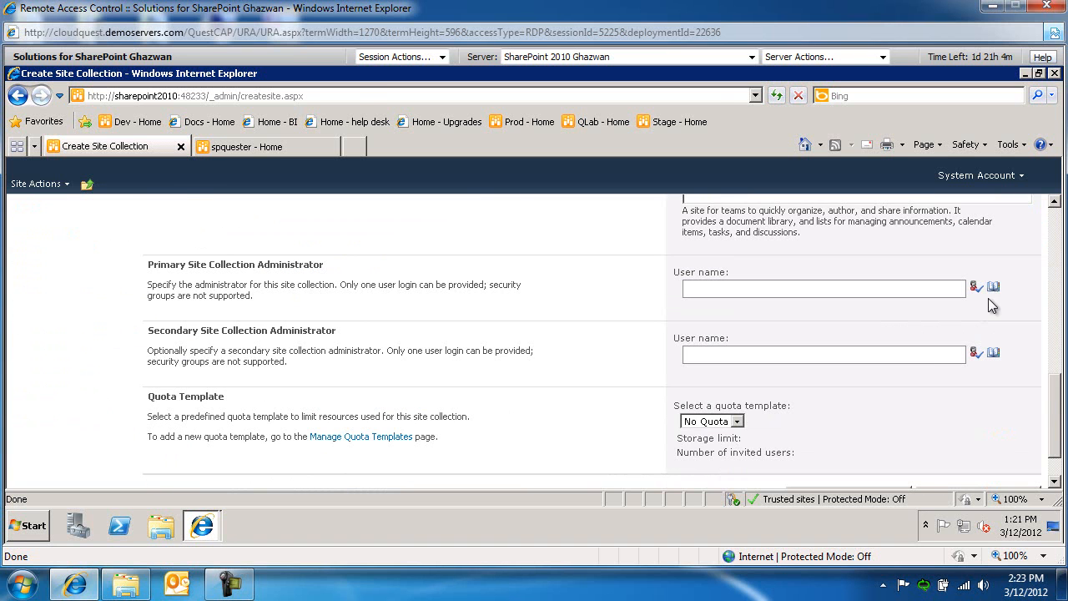
- Set Administrator as primary site collection administrator and create the SharePointQuester site collection
click(993, 287)
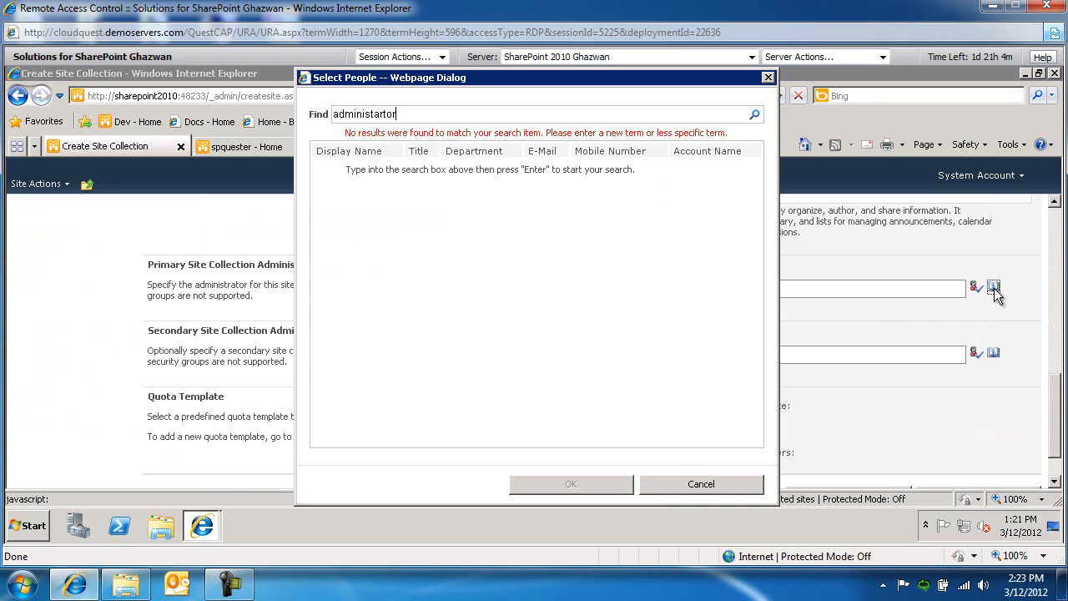
text(administrator)
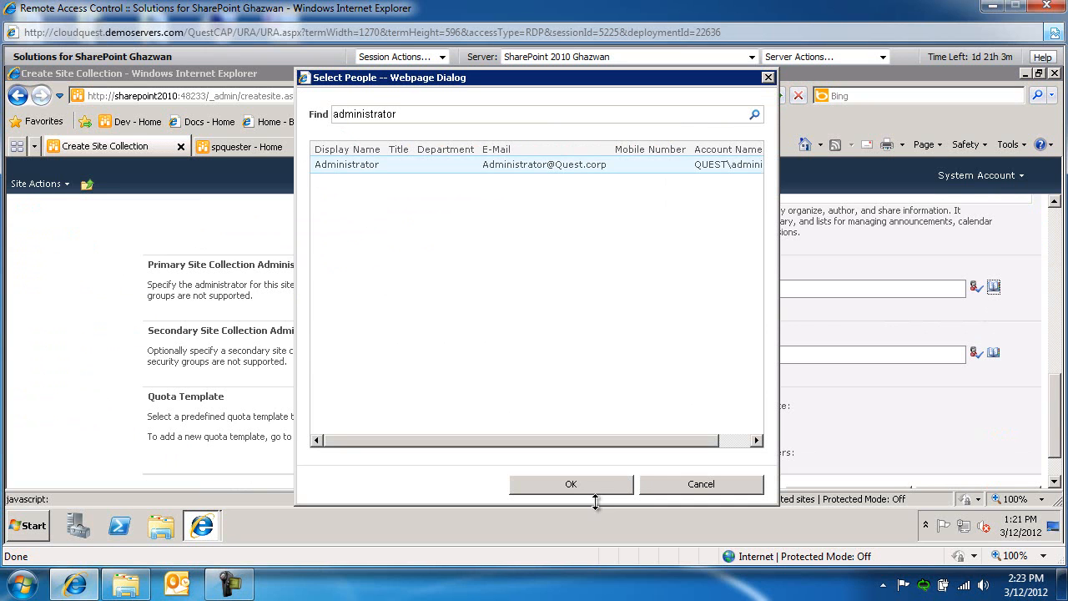
click(571, 484)
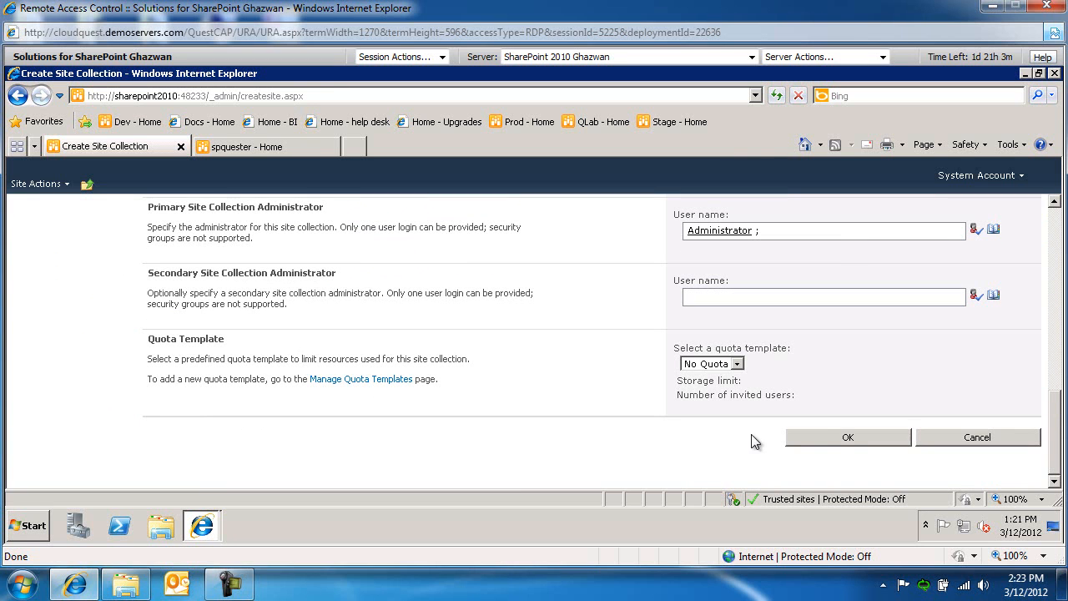
click(847, 437)
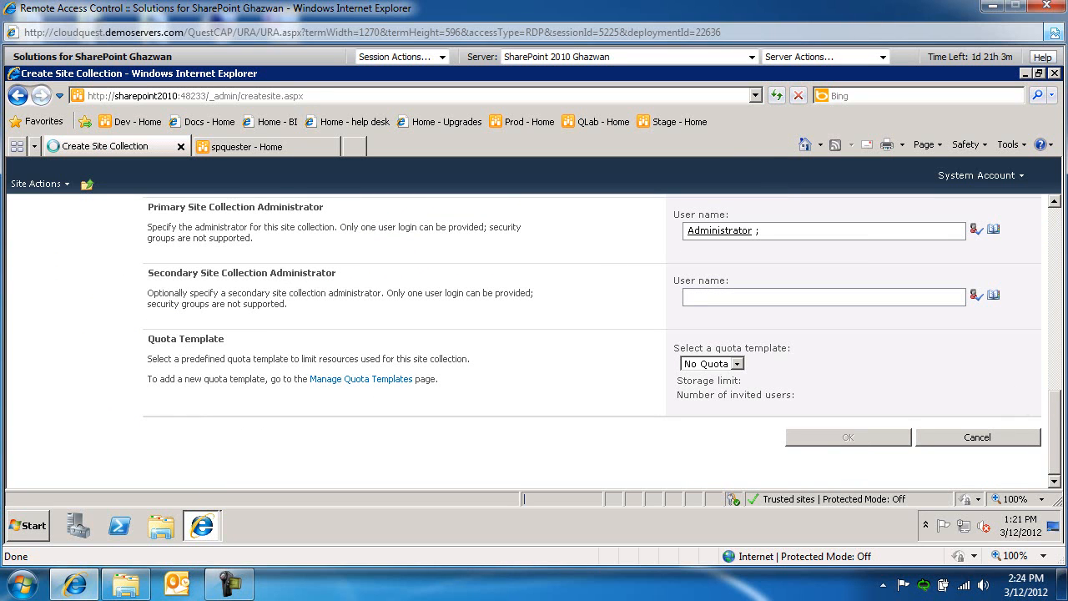
click(847, 437)
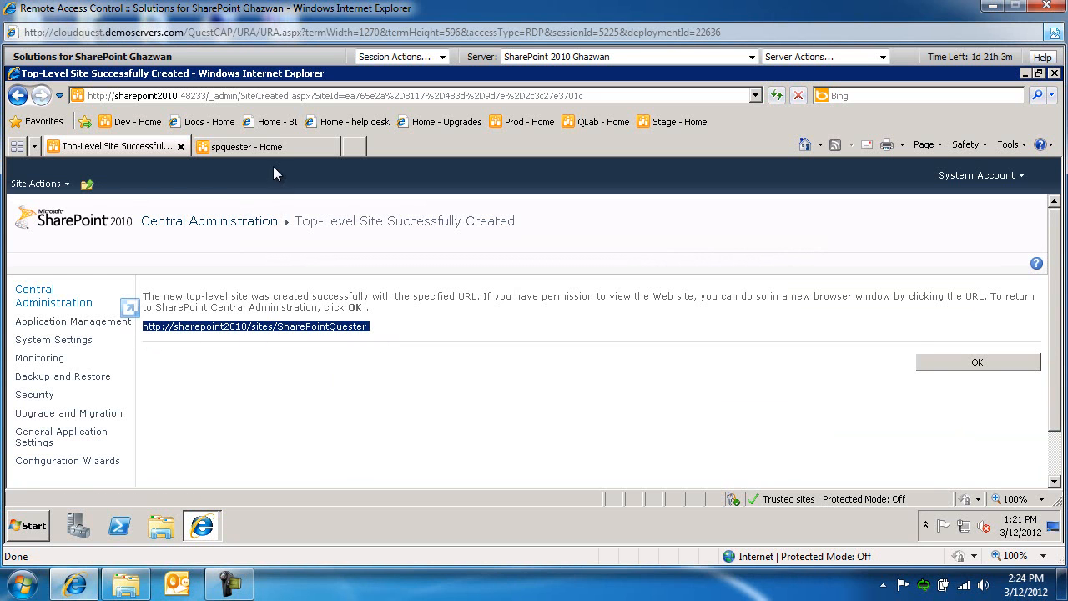
- Visit the new SharePointQuester site, then go back to Application Management's service applications list
click(253, 326)
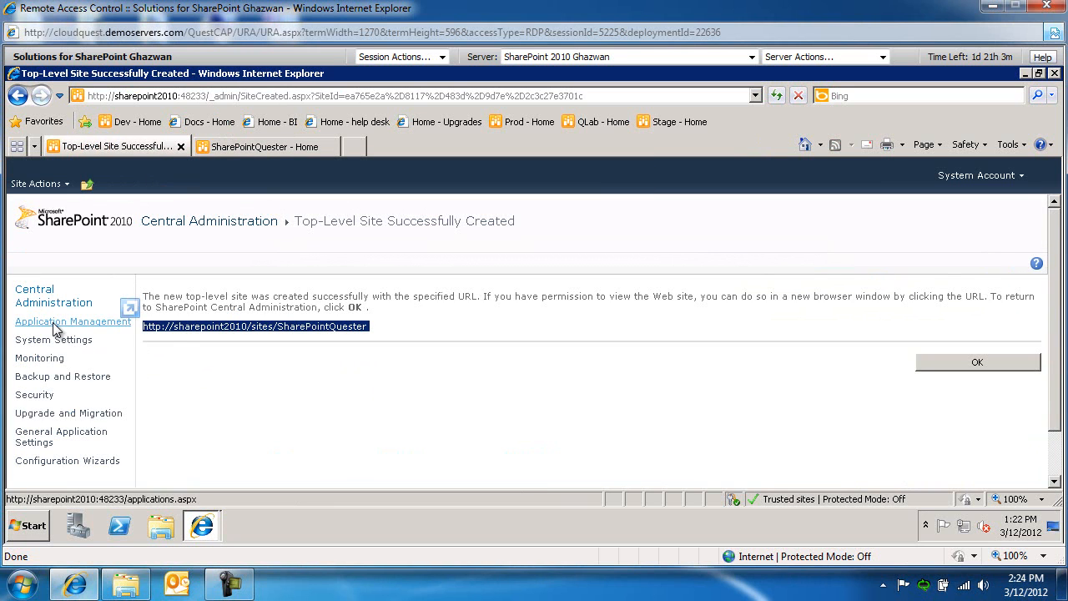
click(73, 321)
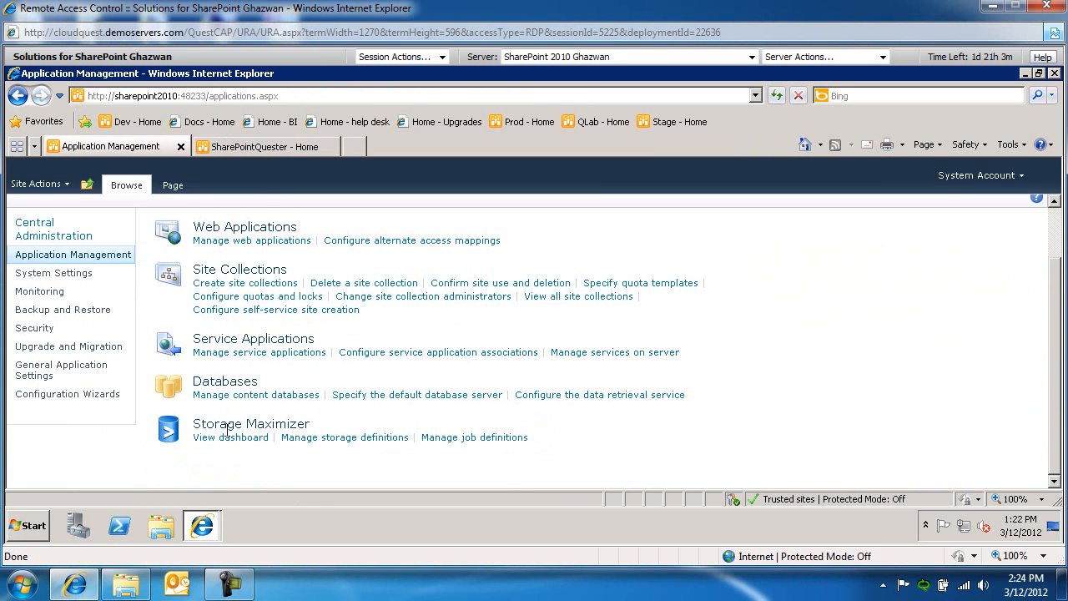
mouse_move(609, 358)
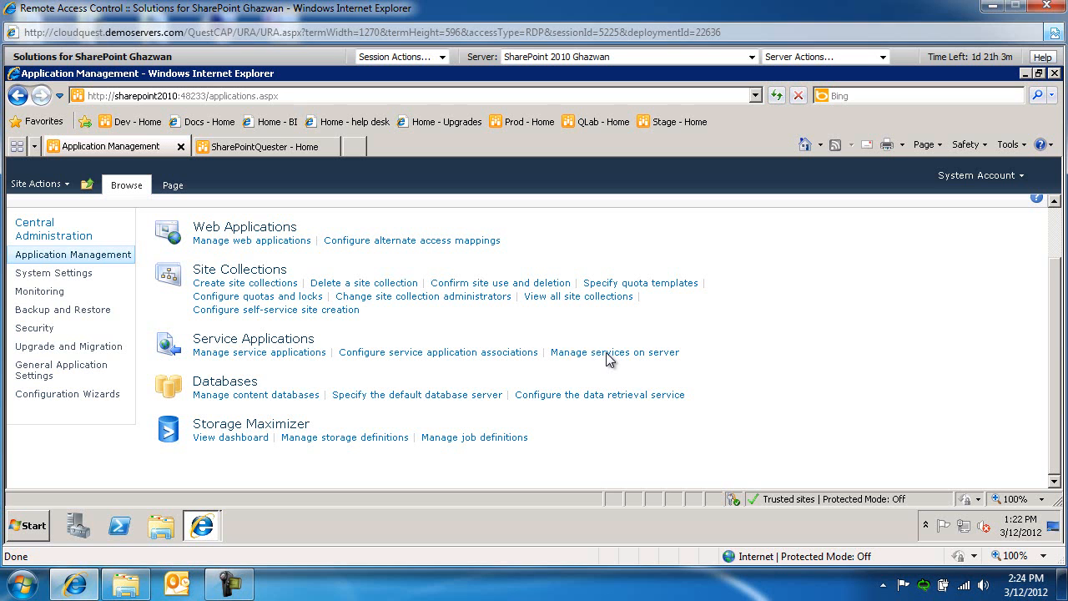
click(614, 351)
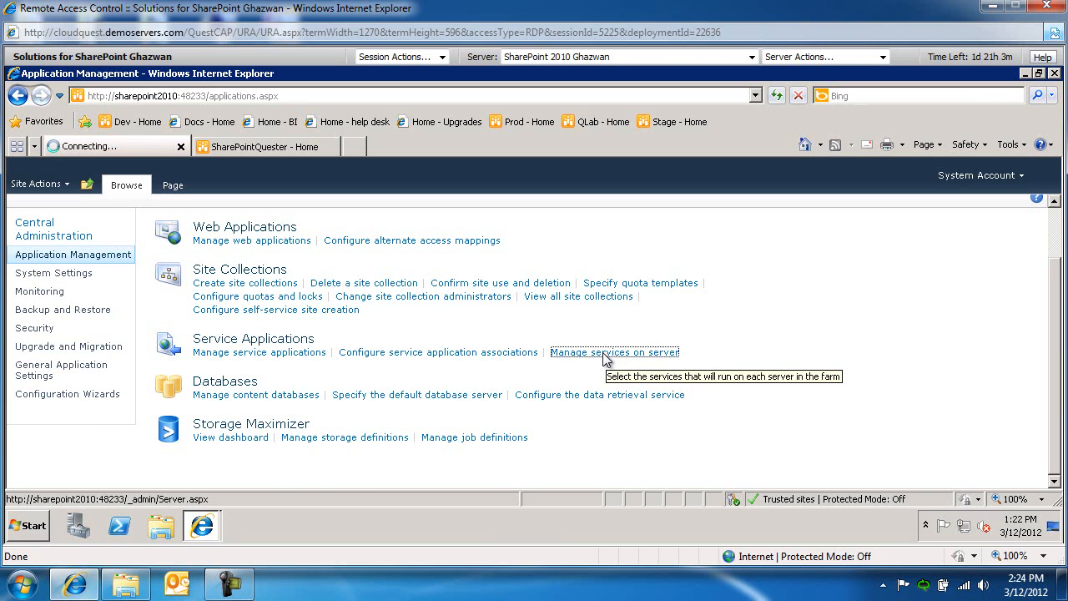
click(614, 351)
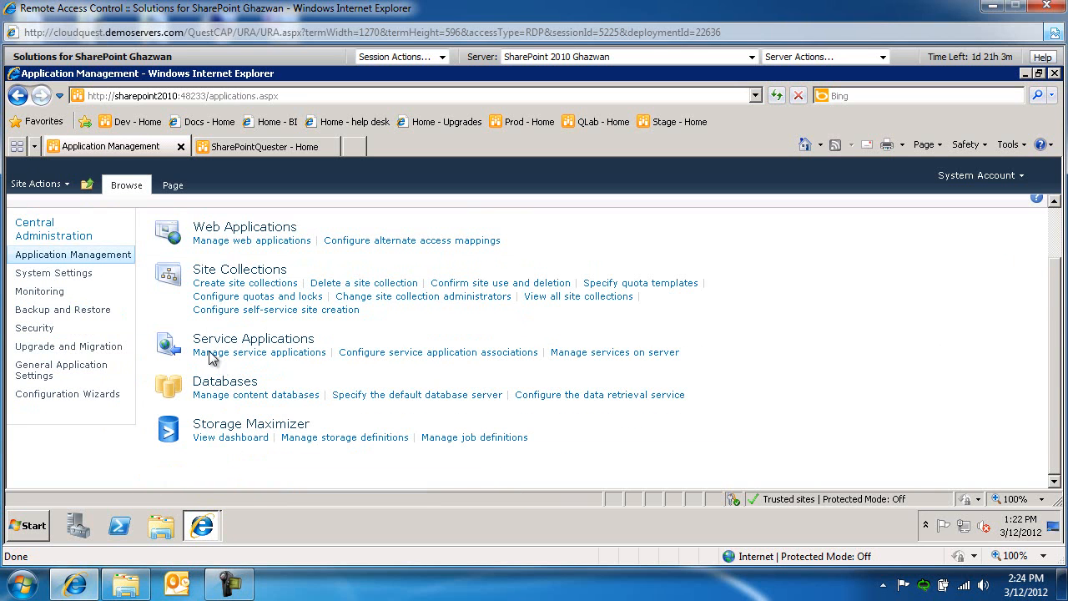
click(260, 350)
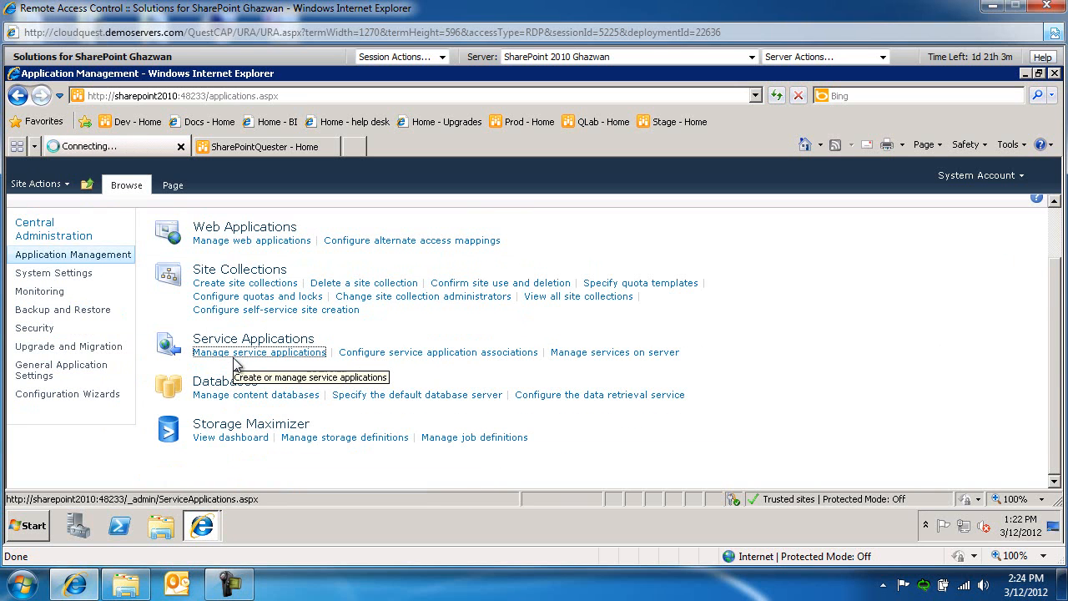
click(258, 350)
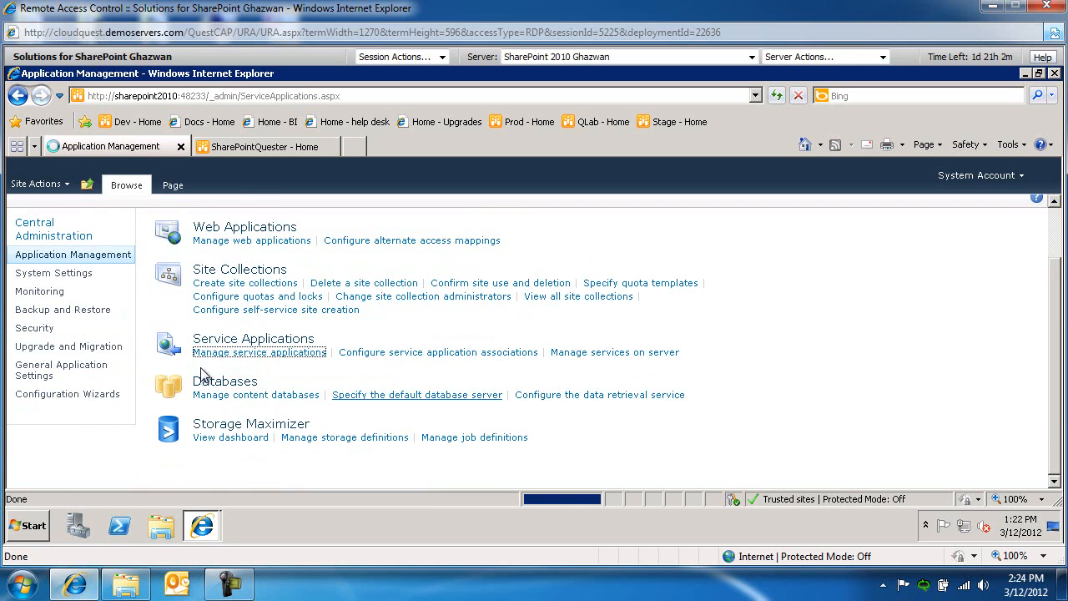
- Start a new Managed Metadata Service from the service applications New menu
click(258, 351)
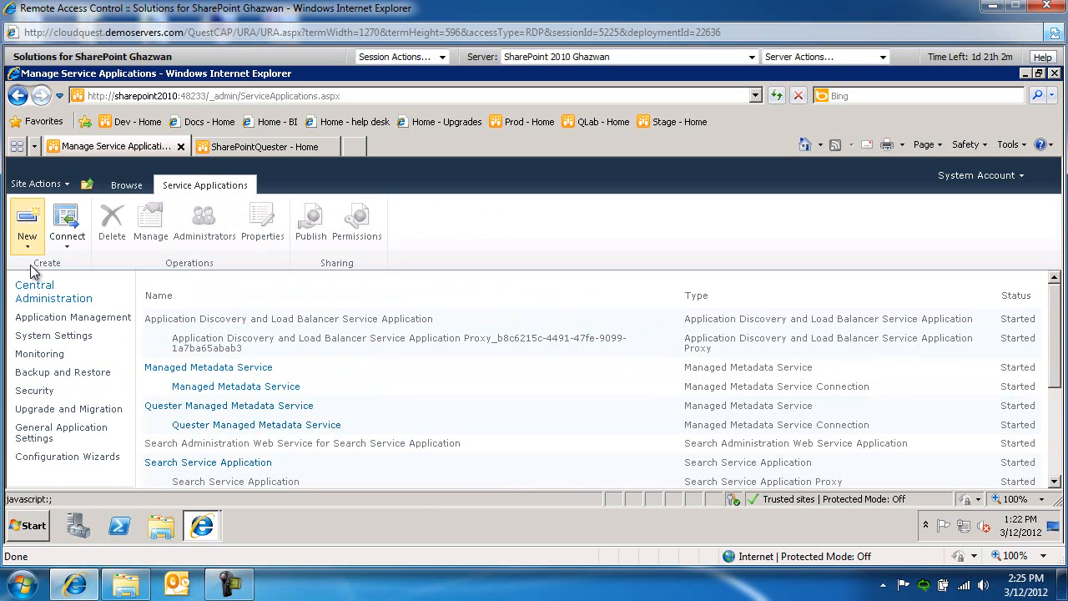
click(27, 220)
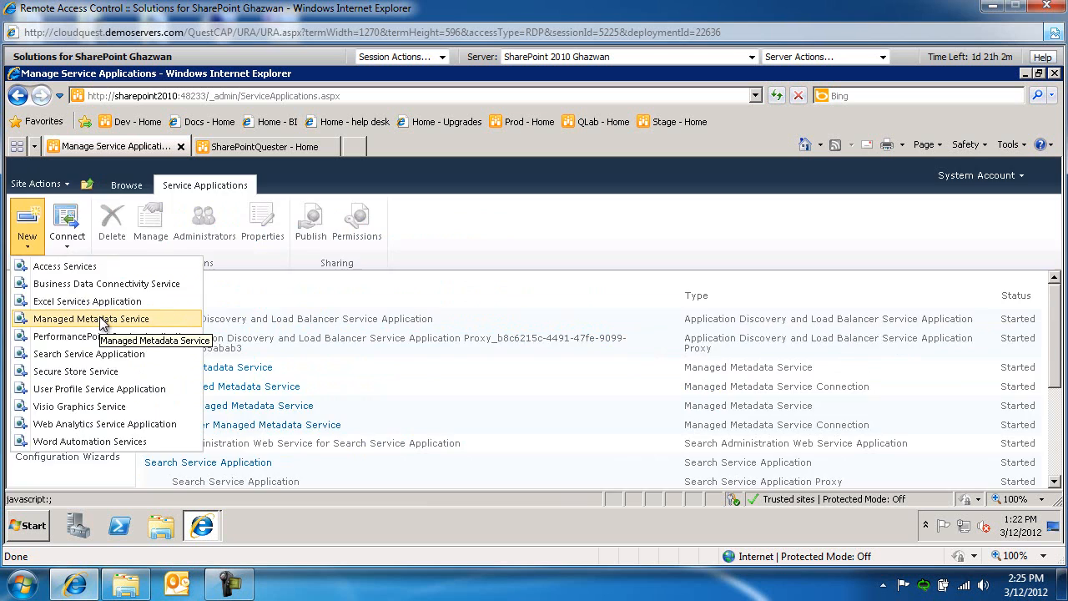
click(90, 318)
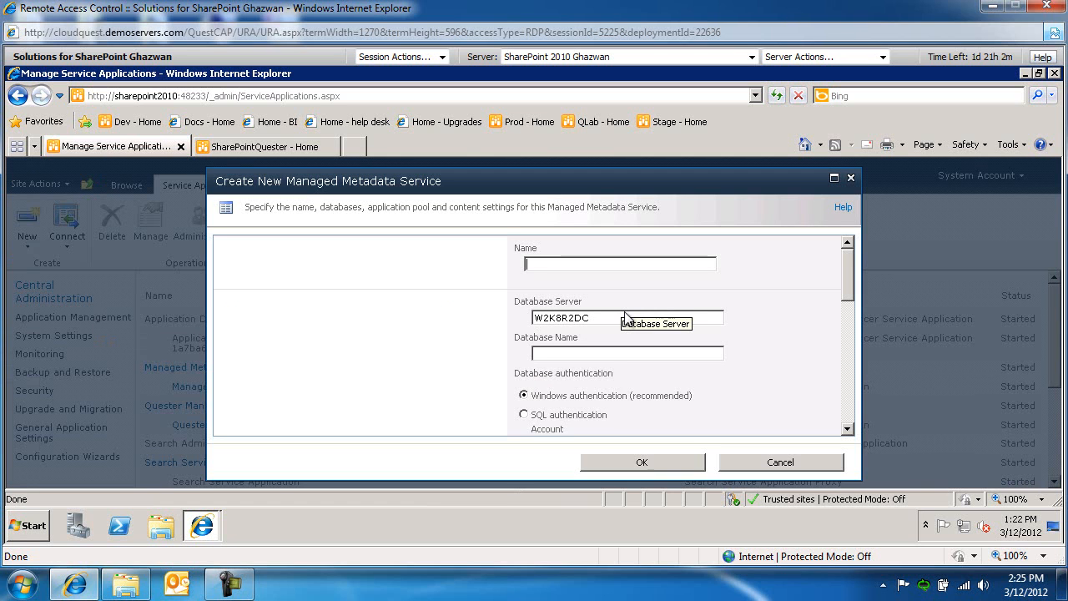
- Name it SharePointQuester Managed Metadata service with database TermStore_Default
text(SharePointQuester M)
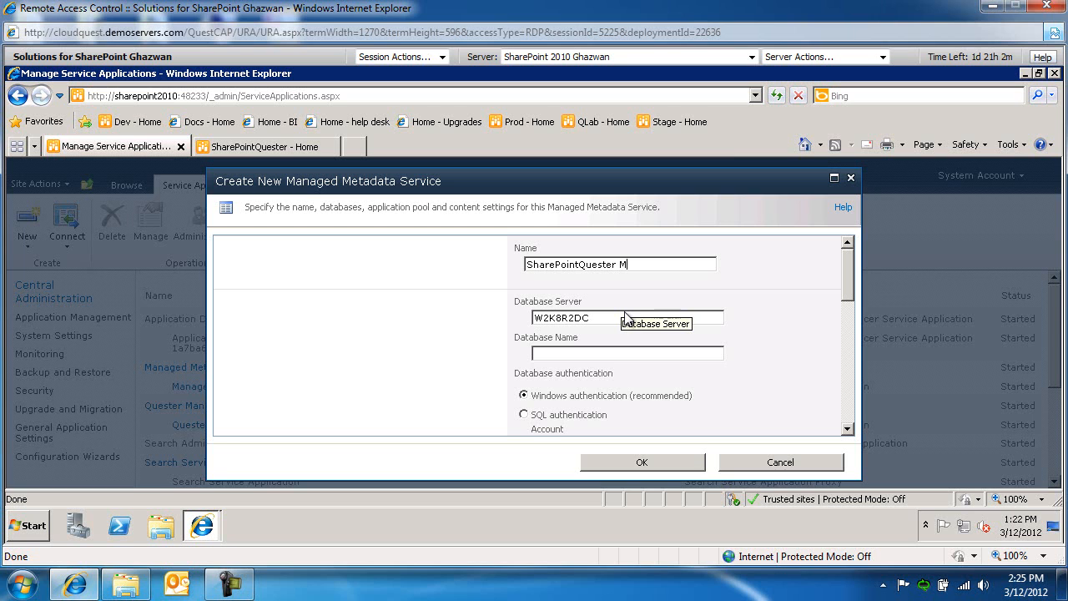
text(anaged)
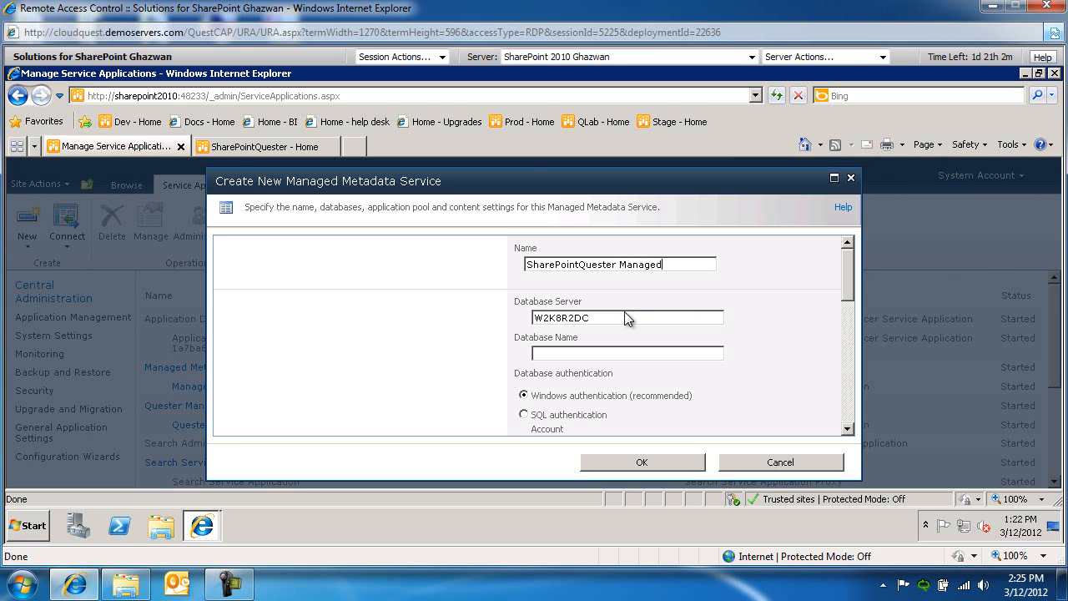
text(Metadata service)
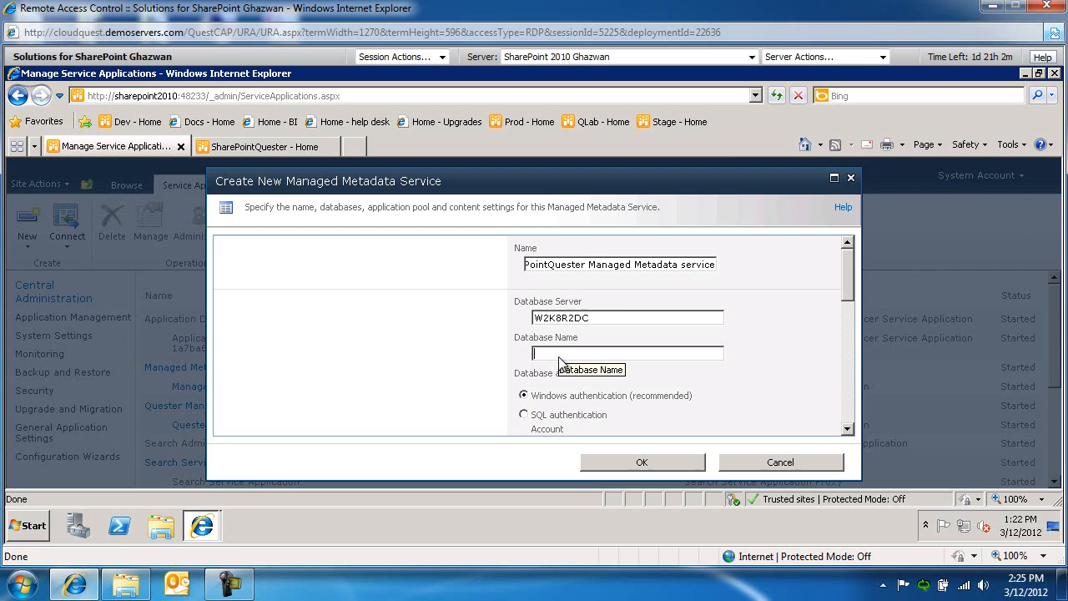
text(TermStore_Default)
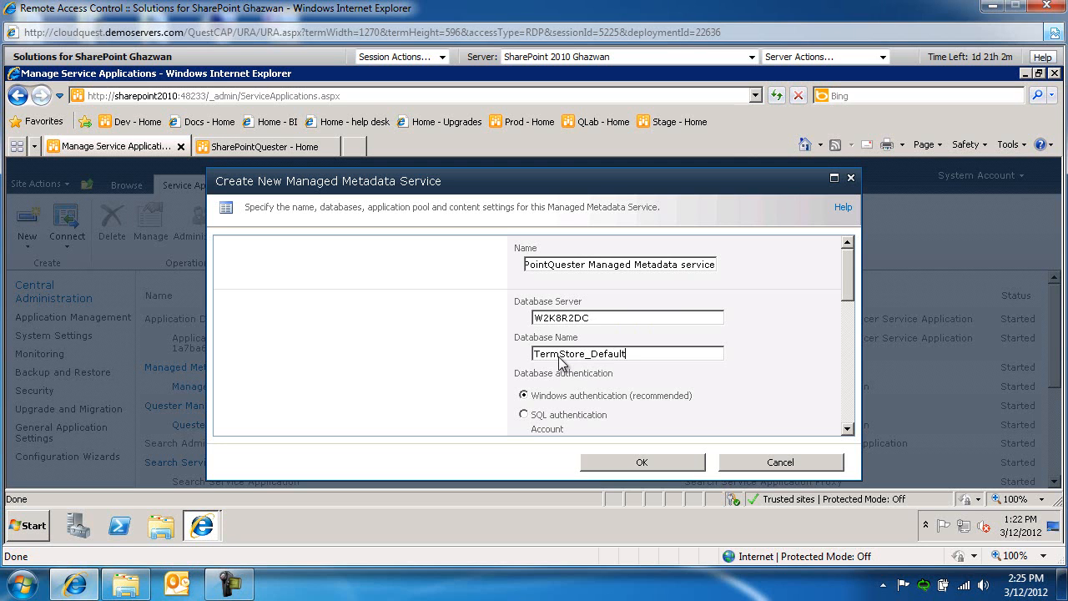
- Use the existing SharePoint Web Services Default application pool for the service
scroll(down, 3)
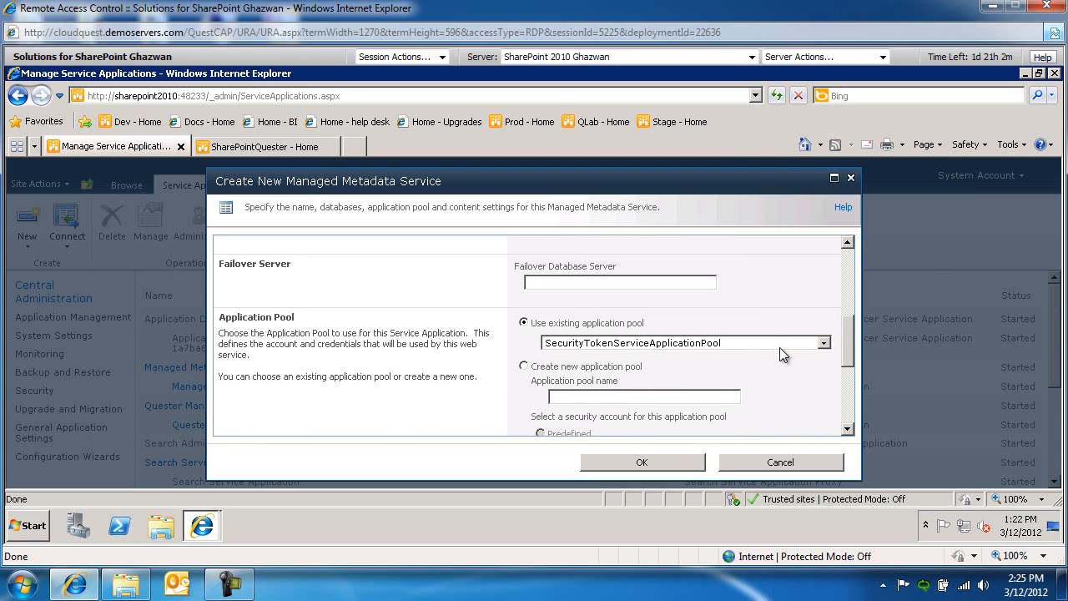
click(681, 342)
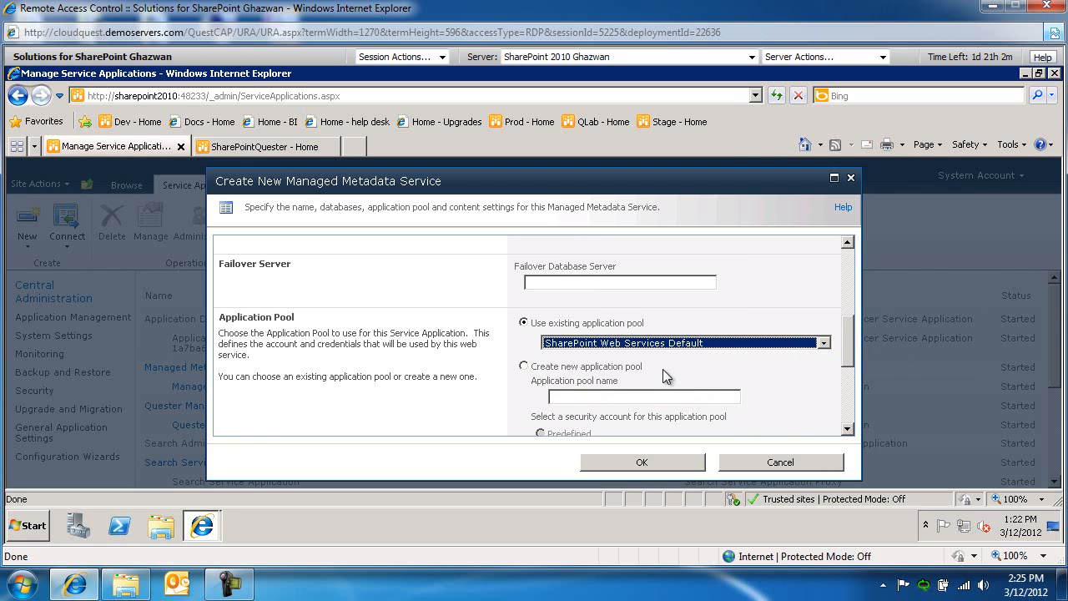
scroll(down, 3)
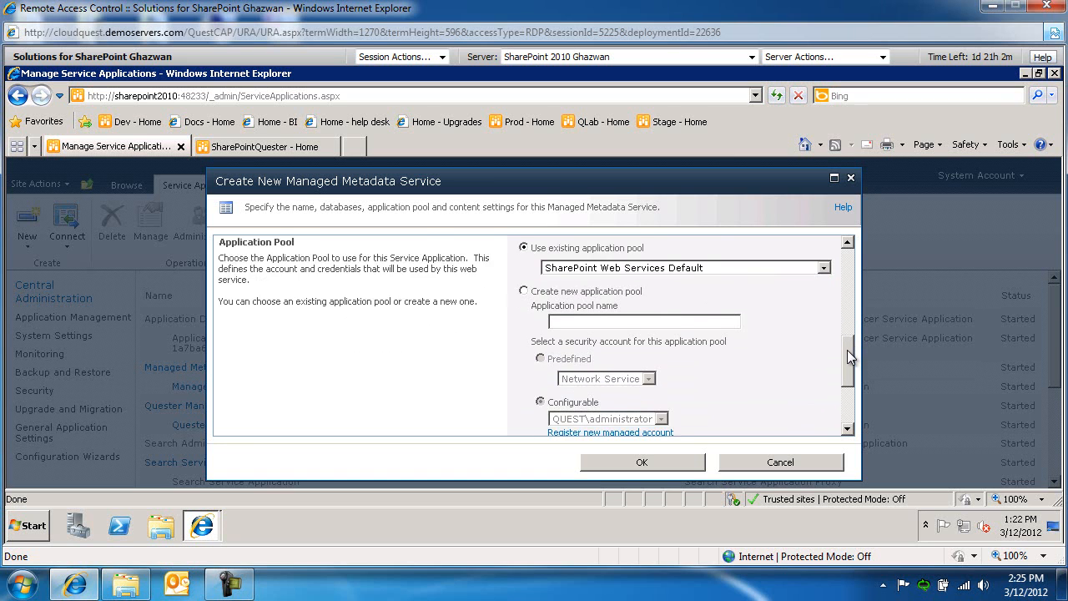
scroll(down, 3)
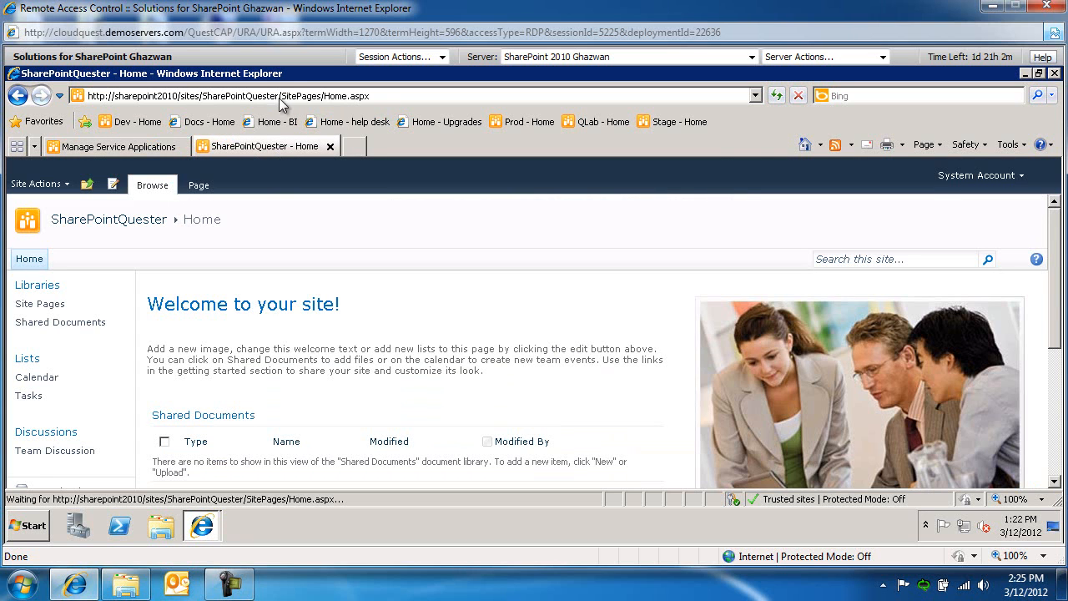
- Copy the SharePointQuester site URL for use as the Content Type hub address
click(184, 96)
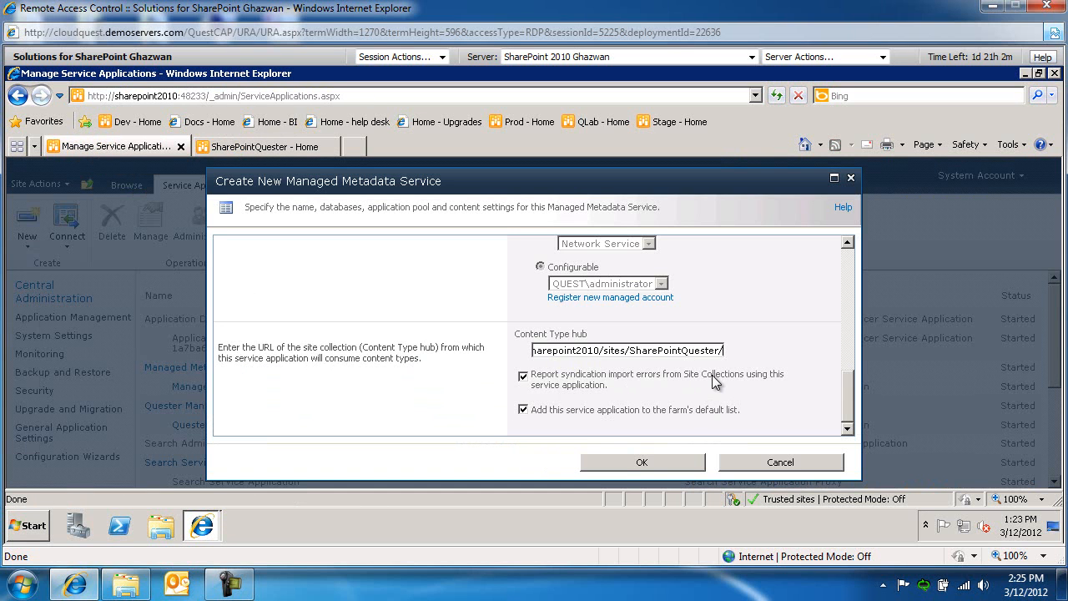
- Submit the managed metadata service, hitting the database-already-in-use error
click(641, 462)
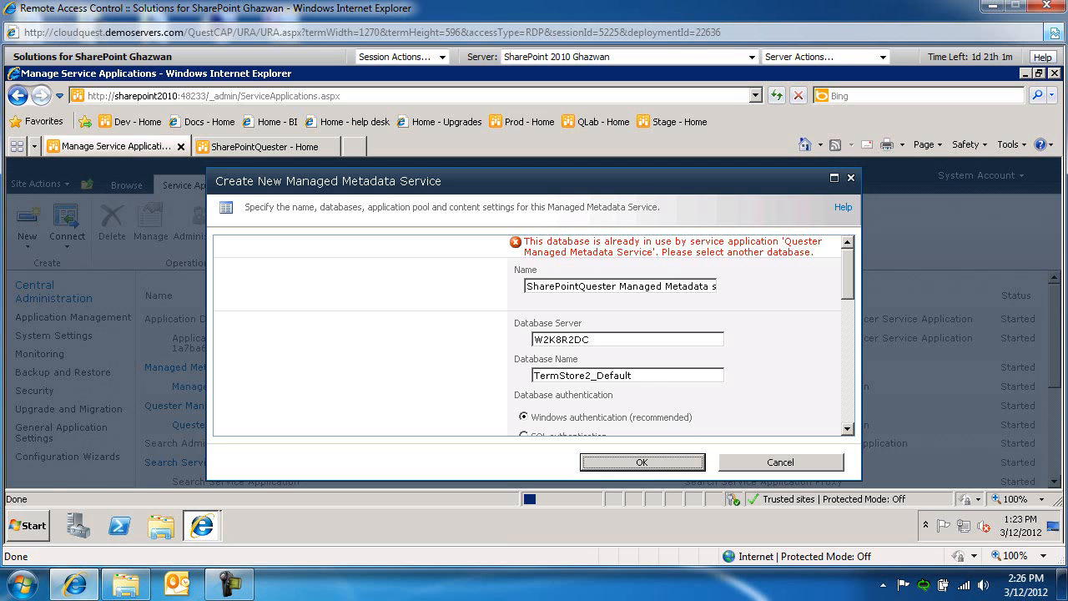
- Create the service with database TermStore2_Default and review the service applications list
click(781, 460)
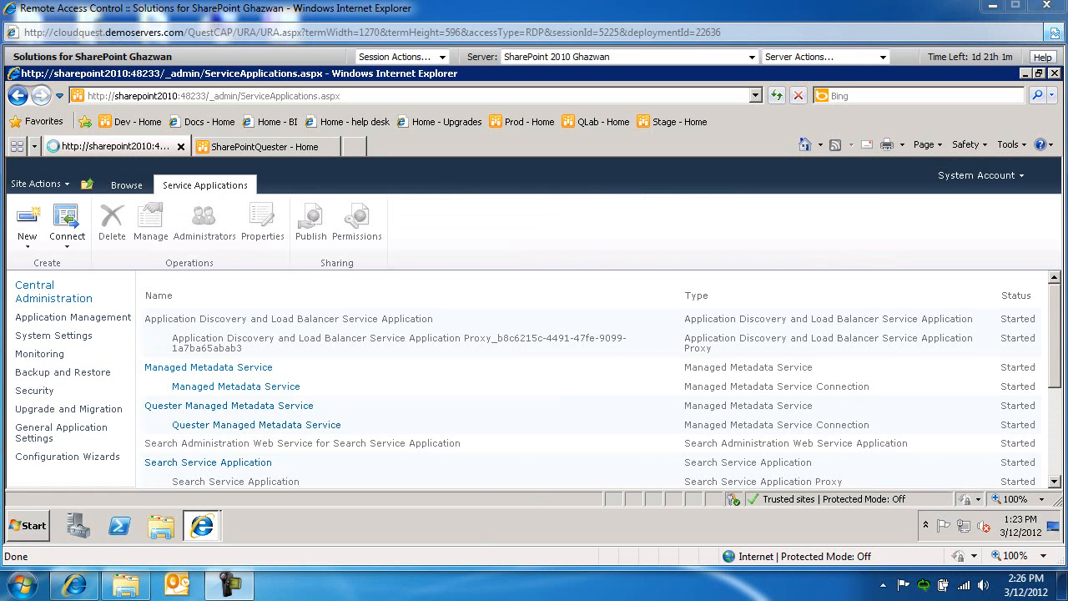
mouse_move(342, 444)
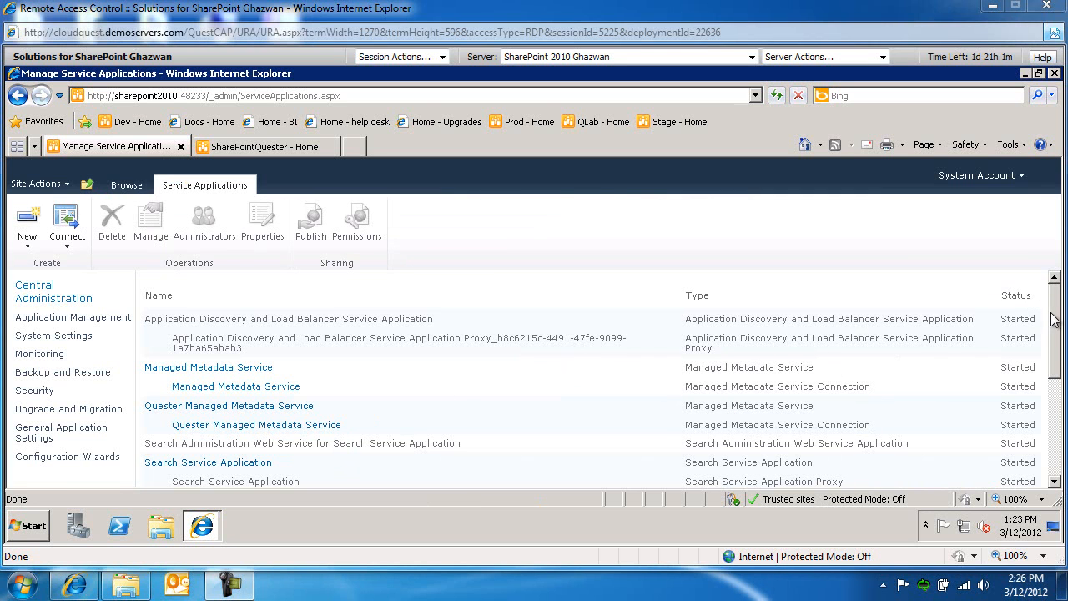
scroll(down, 3)
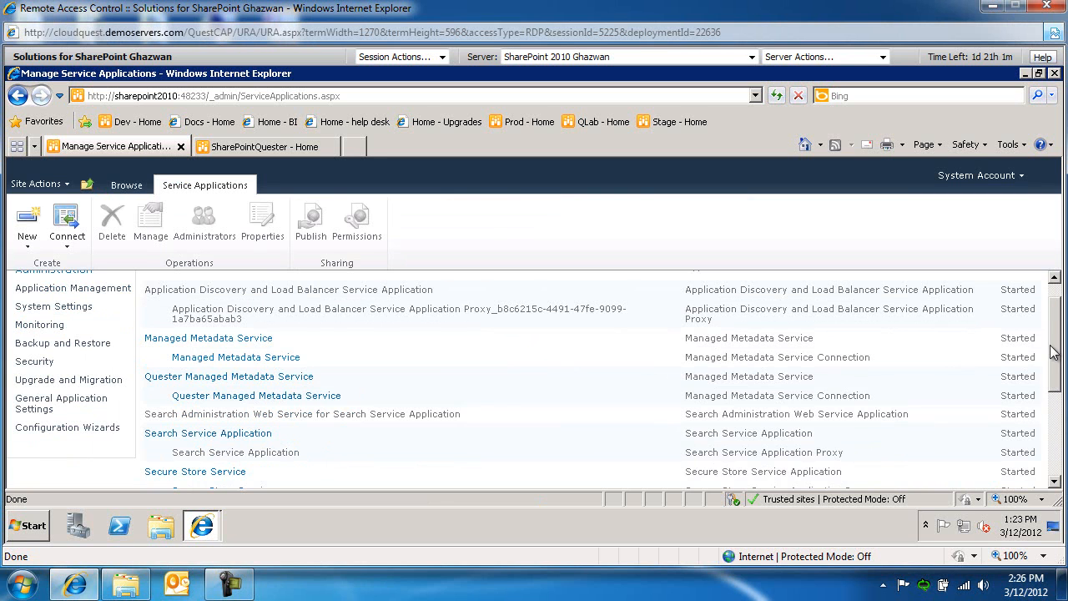
scroll(down, 3)
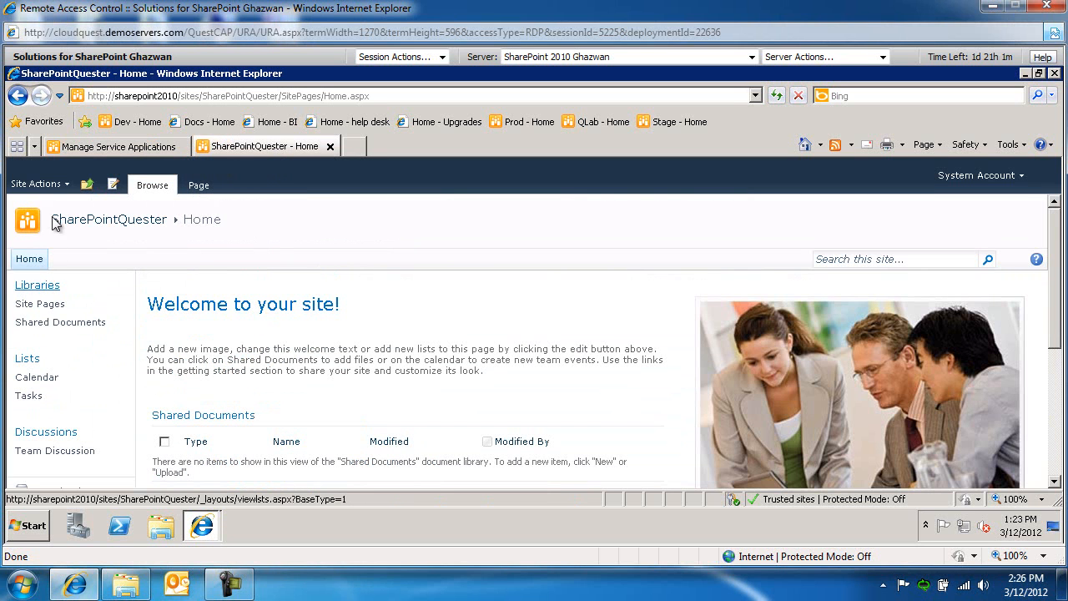
- Go to Site Settings and show the SharePointQuester site collection features list
click(37, 183)
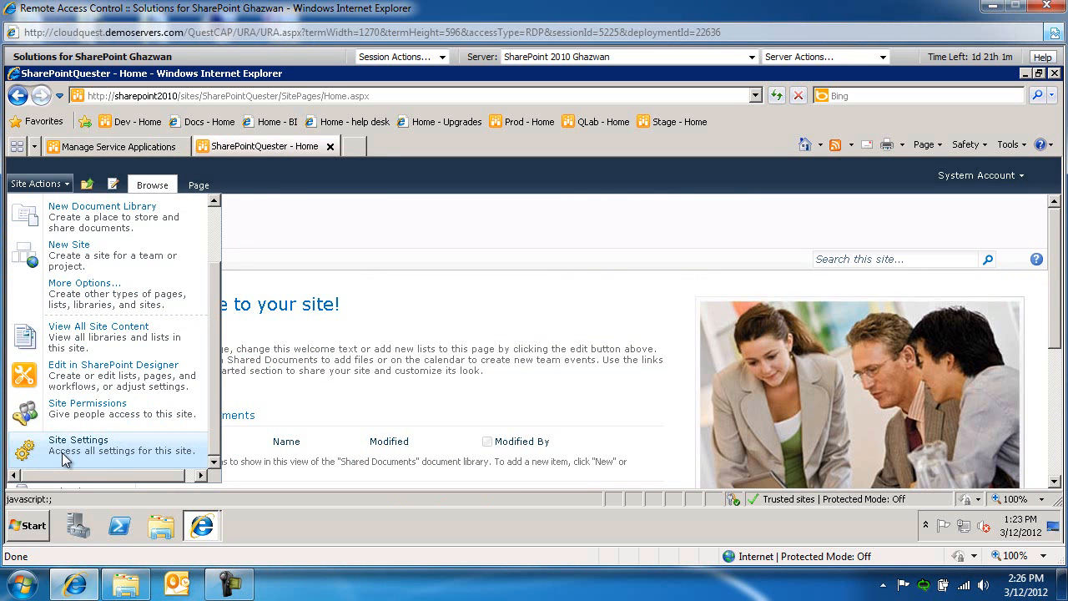
click(77, 441)
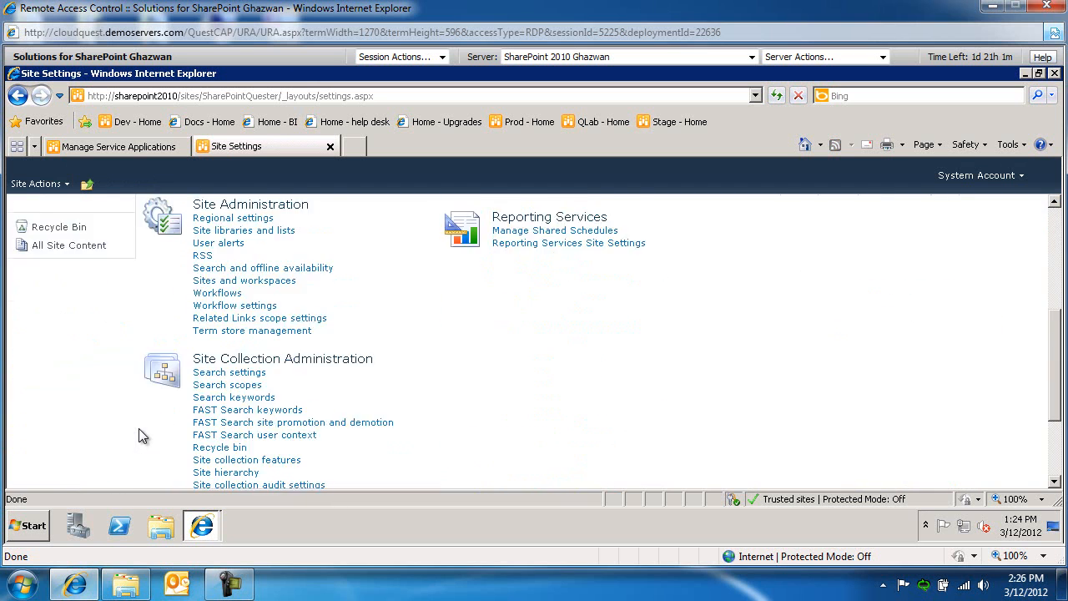
scroll(down, 3)
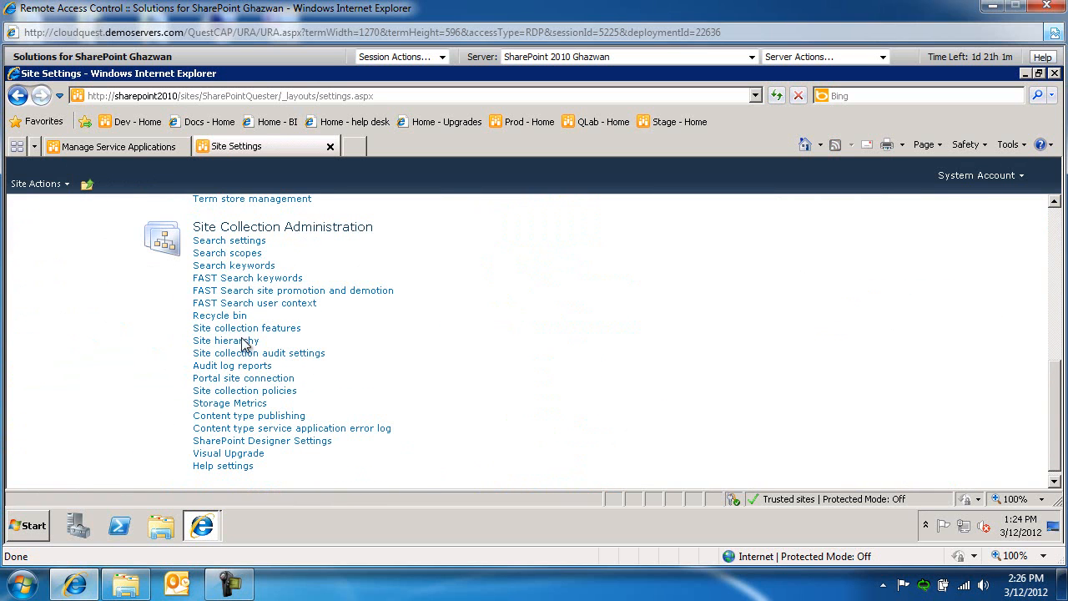
click(247, 327)
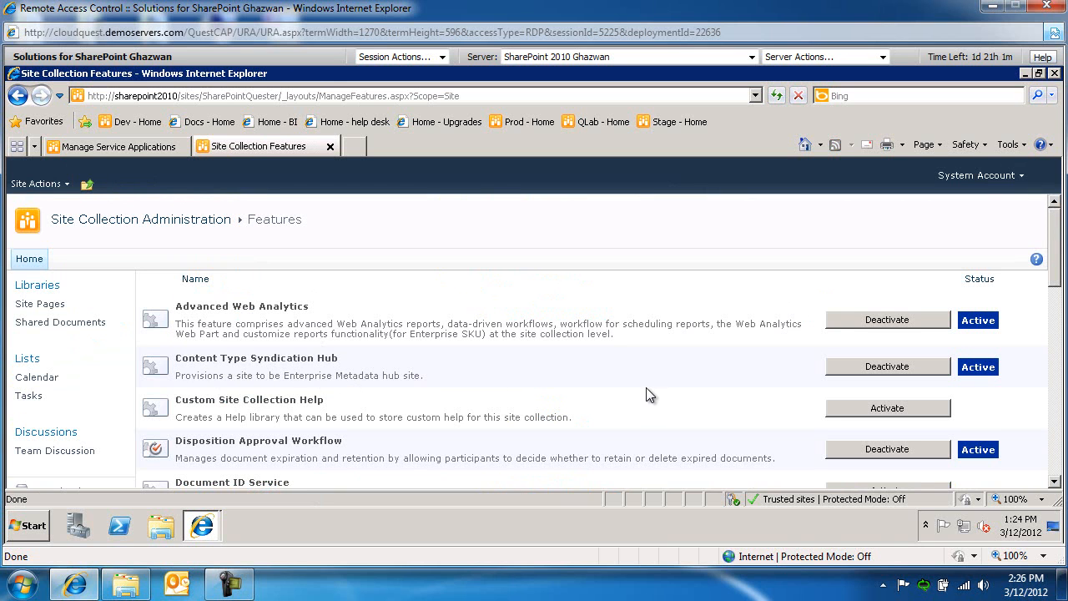
mouse_move(1058, 388)
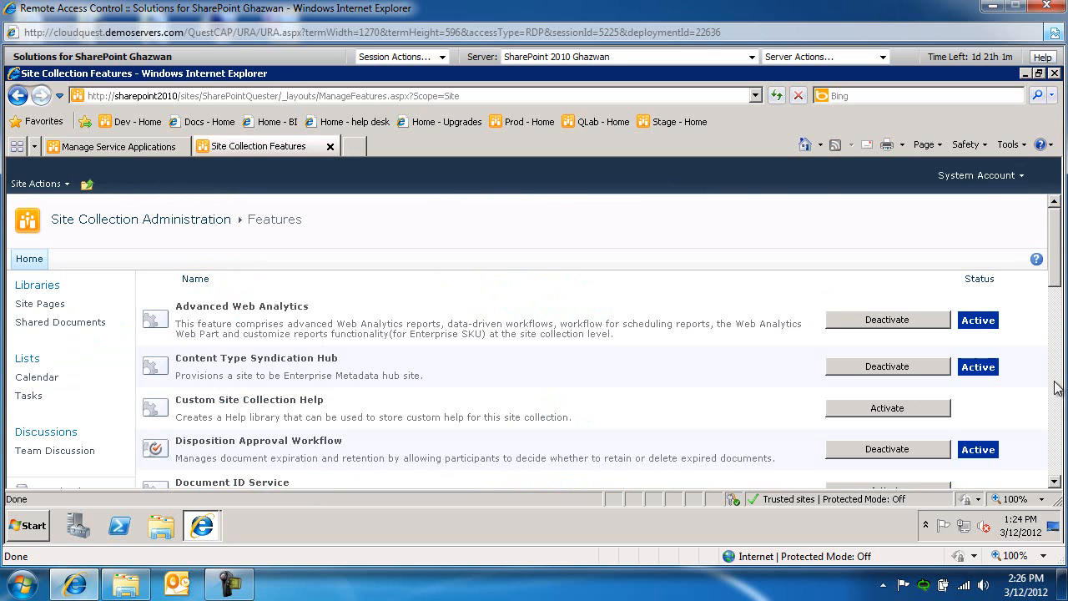